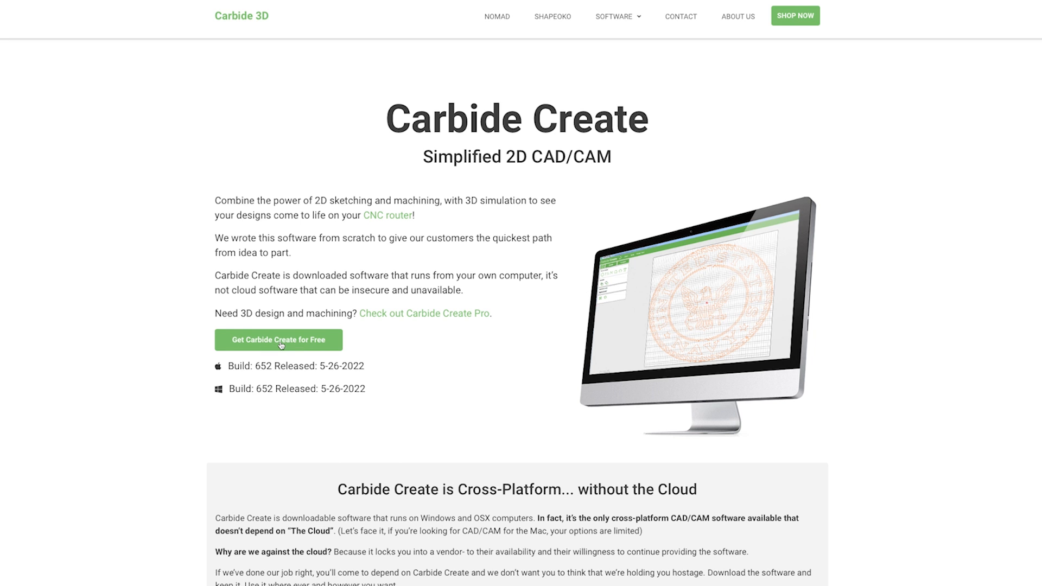
- Go to the Carbide Create download page with its Windows and Mac downloads
click(278, 340)
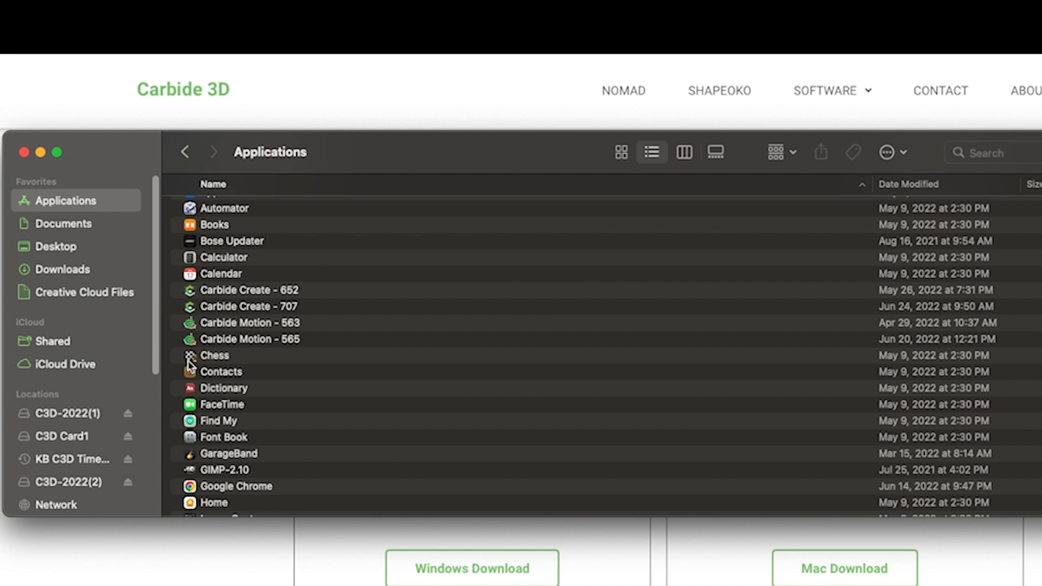
- Compare Carbide Create builds 652 and 707 and Carbide Motion 563 and 565, then launch one
click(249, 289)
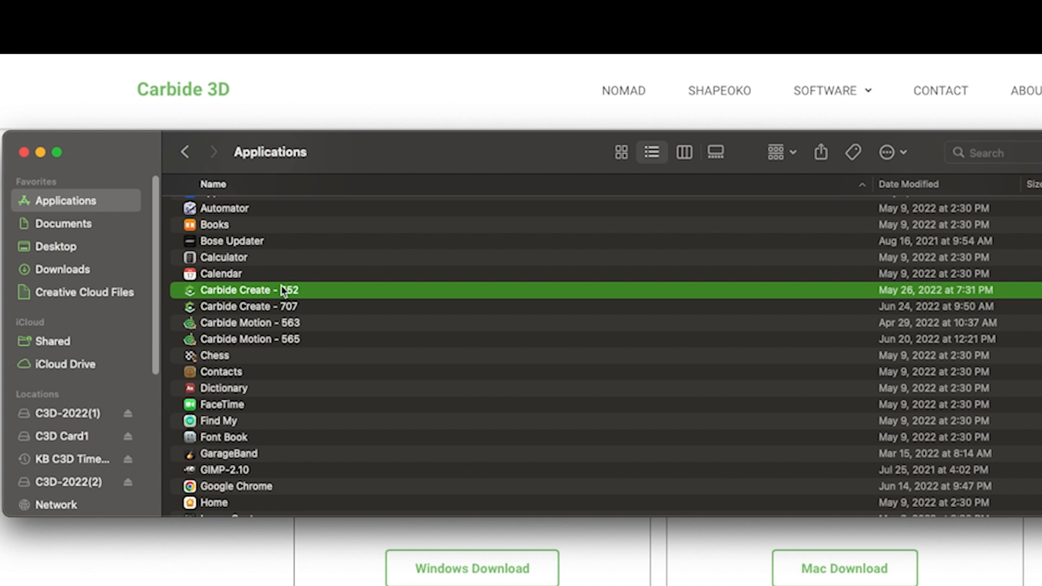
click(249, 306)
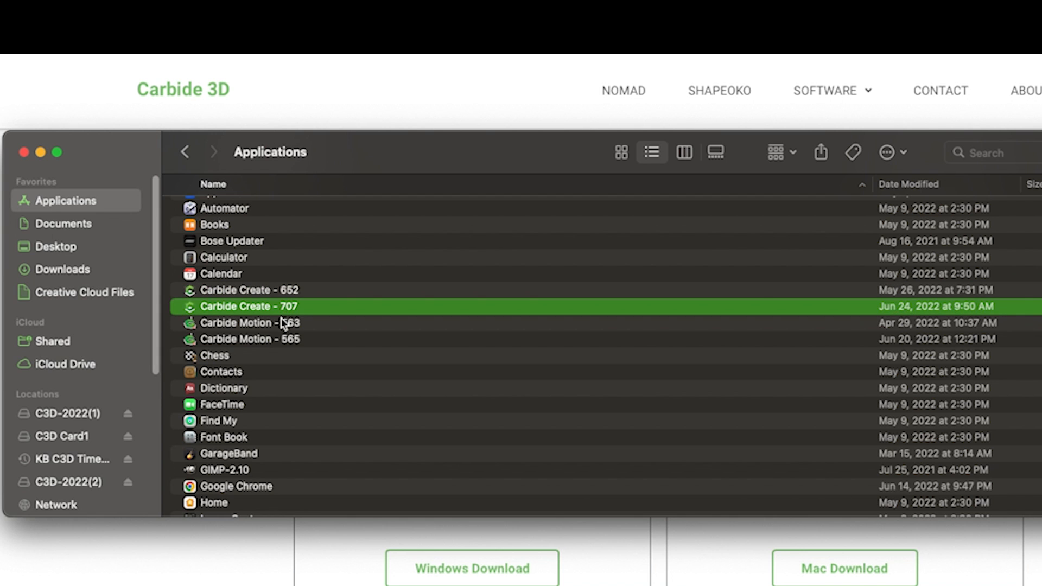
click(249, 322)
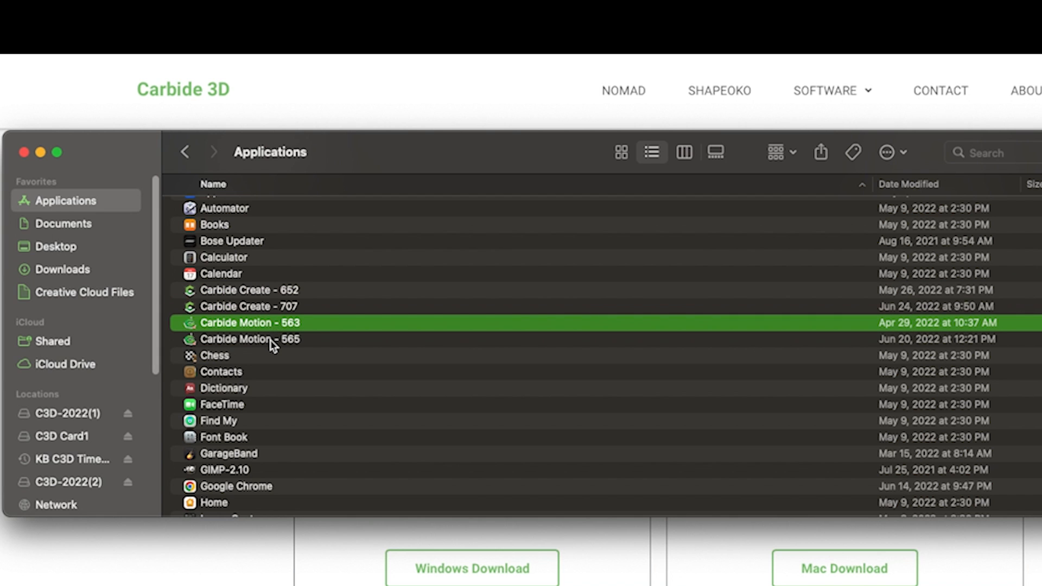
click(249, 339)
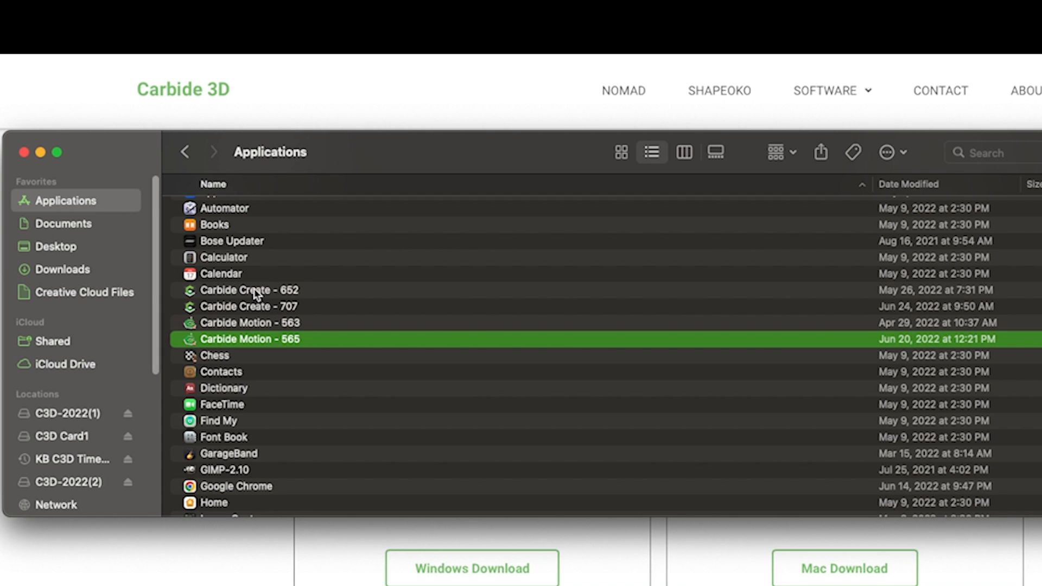
click(249, 290)
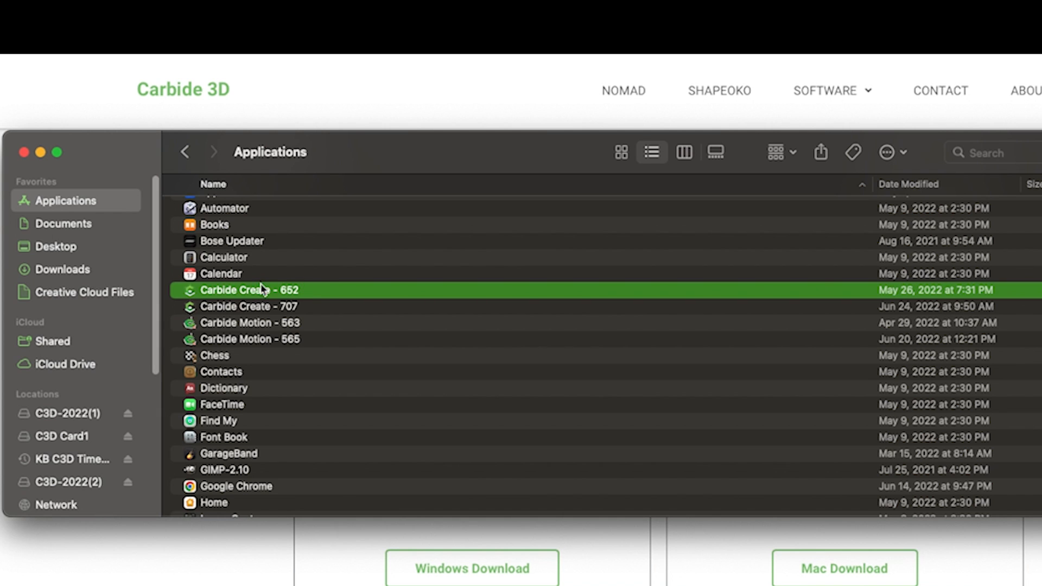
mouse_move(301, 313)
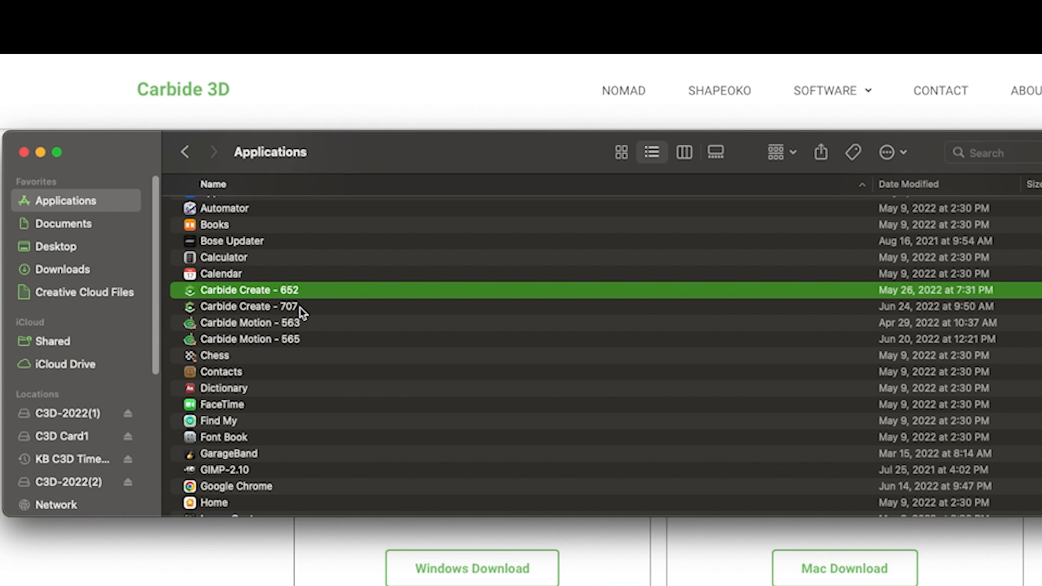
click(249, 306)
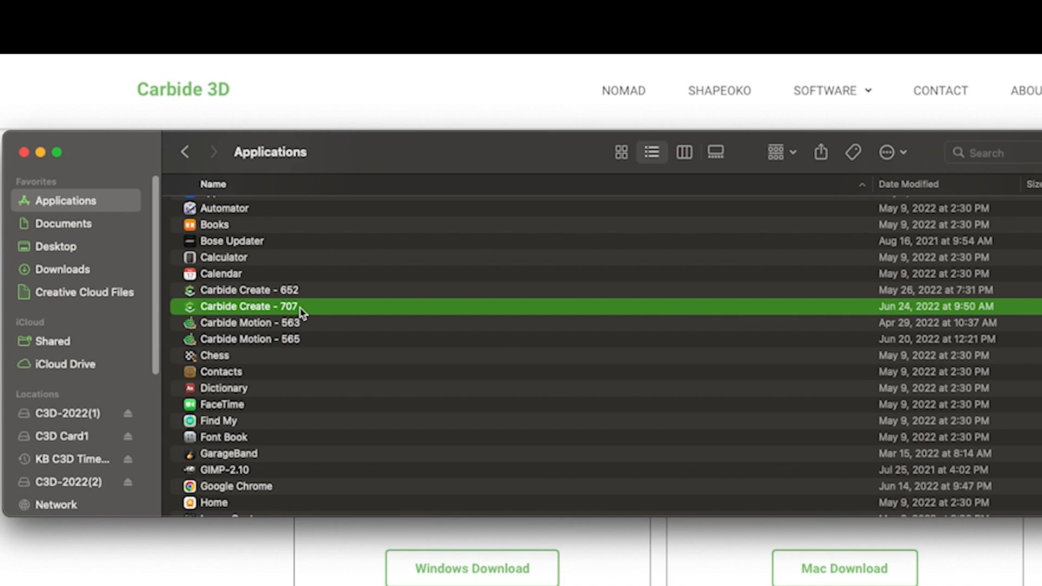
double_click(249, 306)
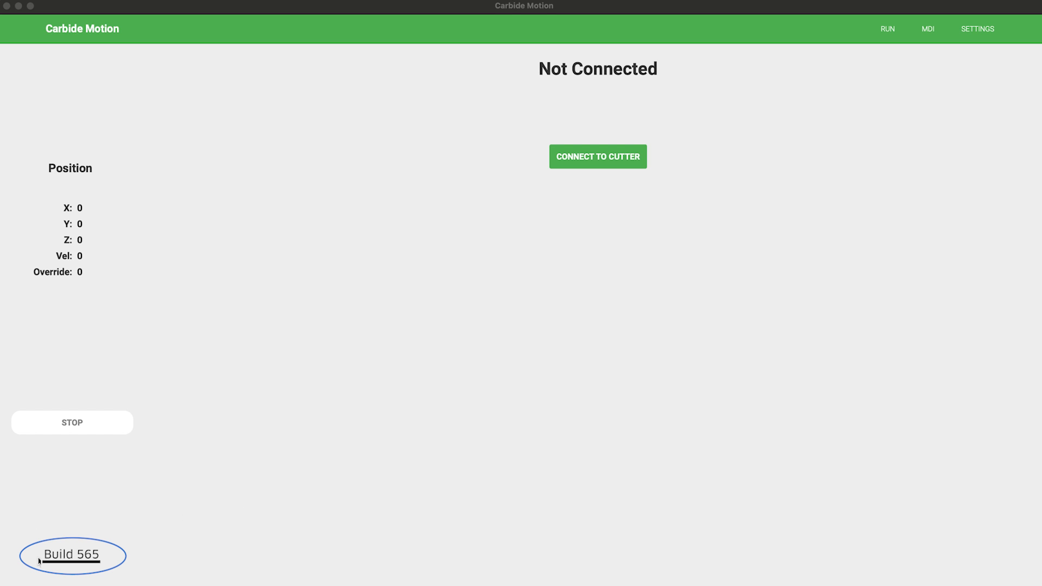
mouse_move(74, 574)
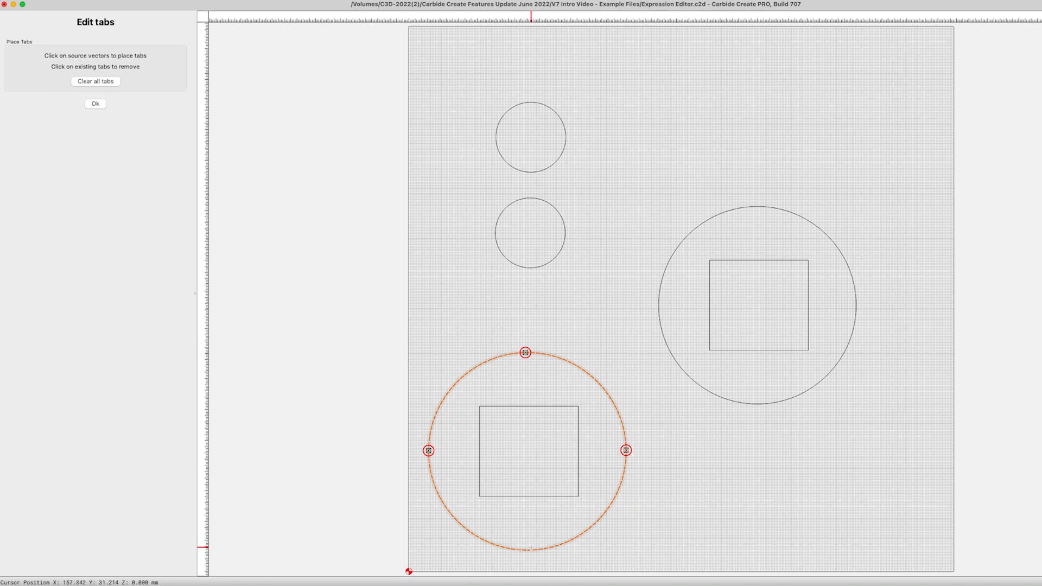
- Keep four tabs on the lower-left circle and save the cribbage board as 'Version 7 - F1 Cri'
click(95, 104)
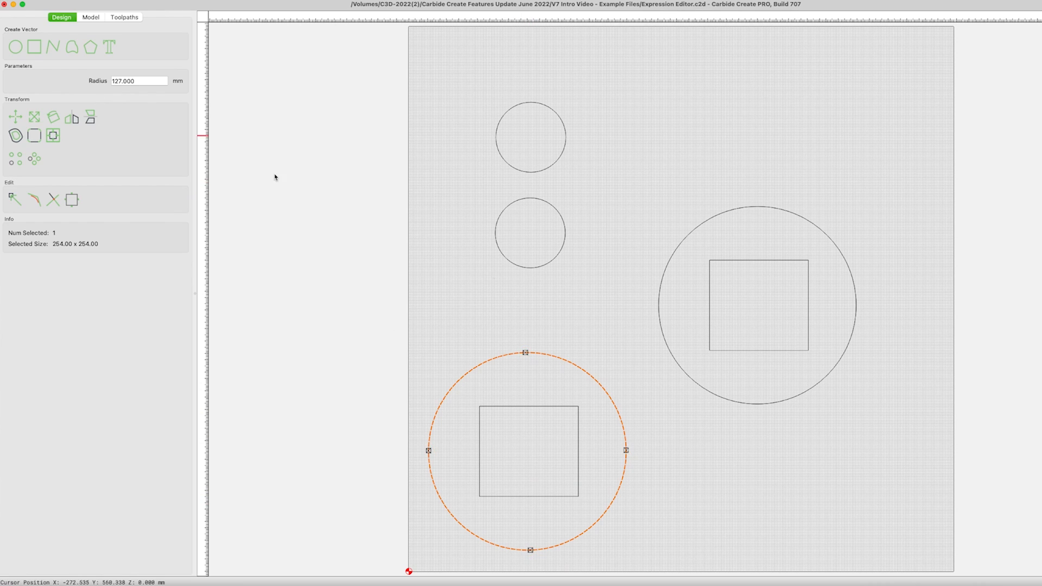
click(124, 17)
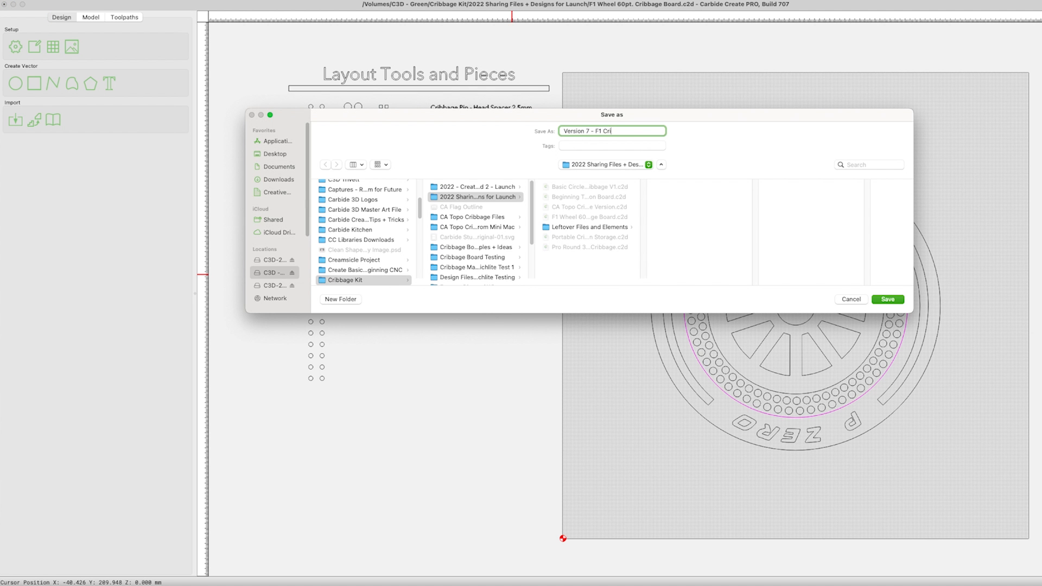
- Cancel the save and view the Expression Editor file's 700 × 700 mm, 25 mm job setup
click(887, 299)
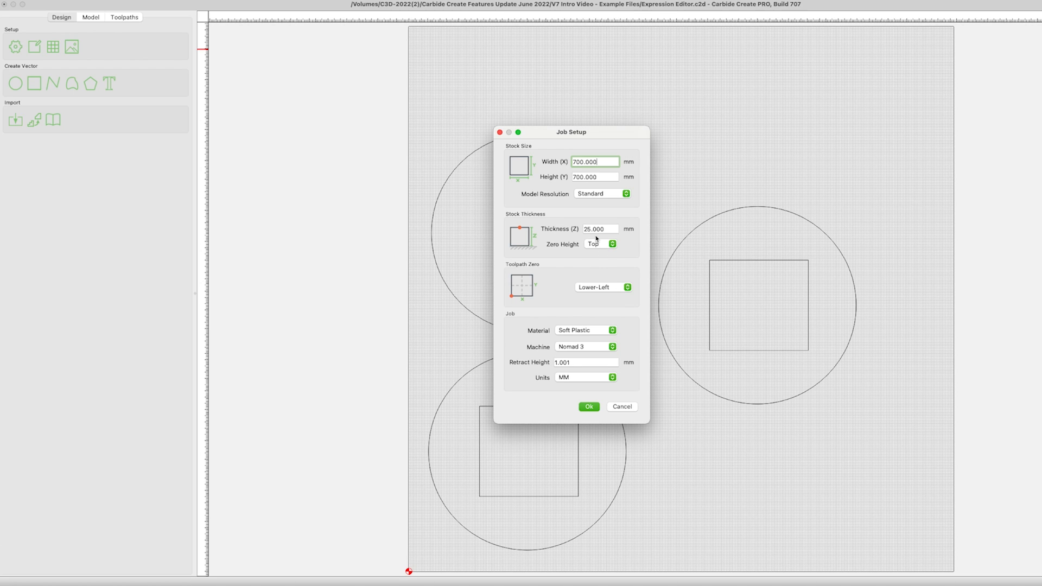
- Switch job units to inches, converting stock to 27.5591 × 27.5591 × 0.9843 in
click(585, 378)
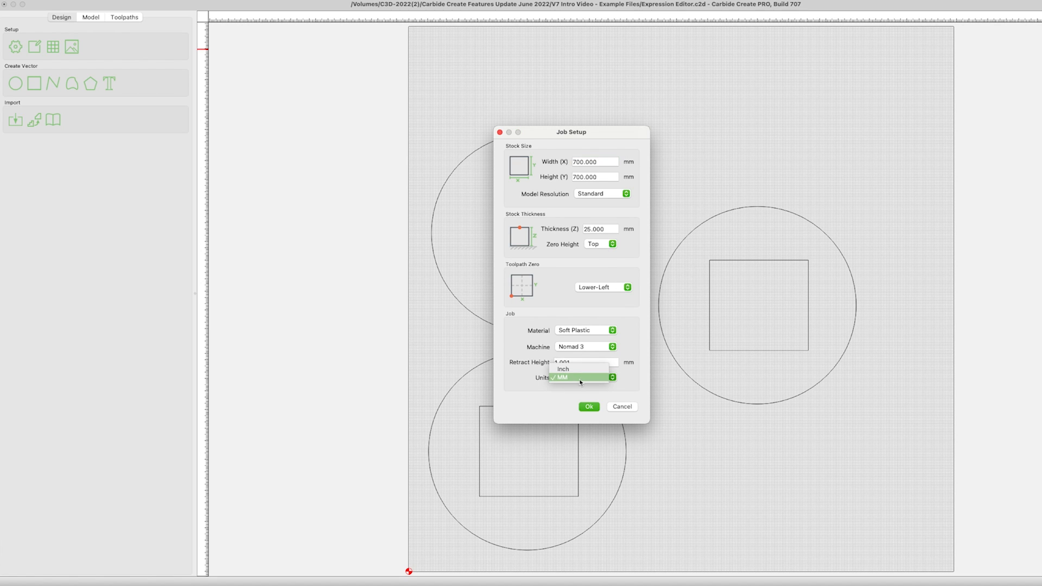
click(563, 369)
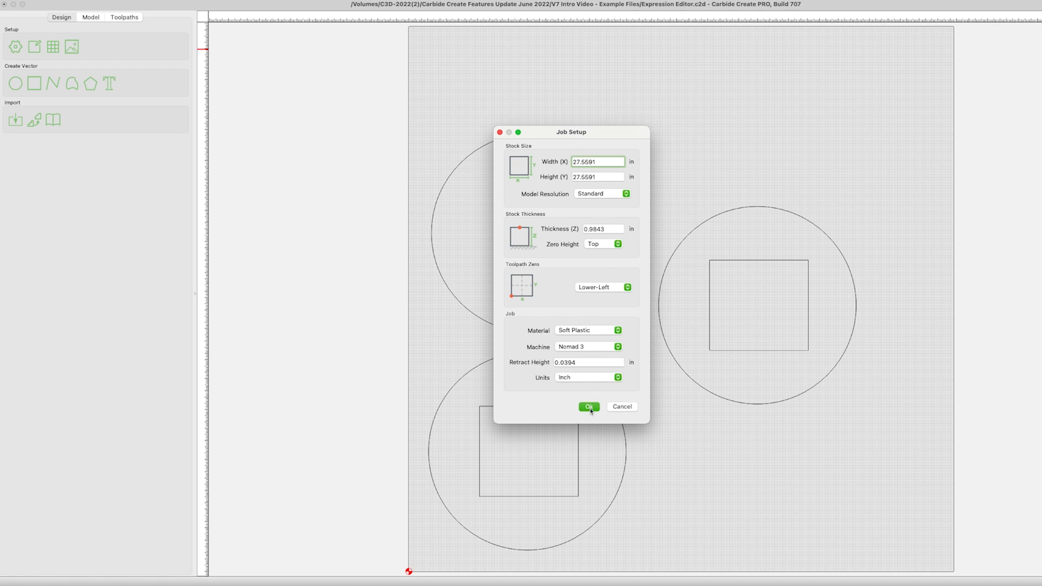
click(587, 406)
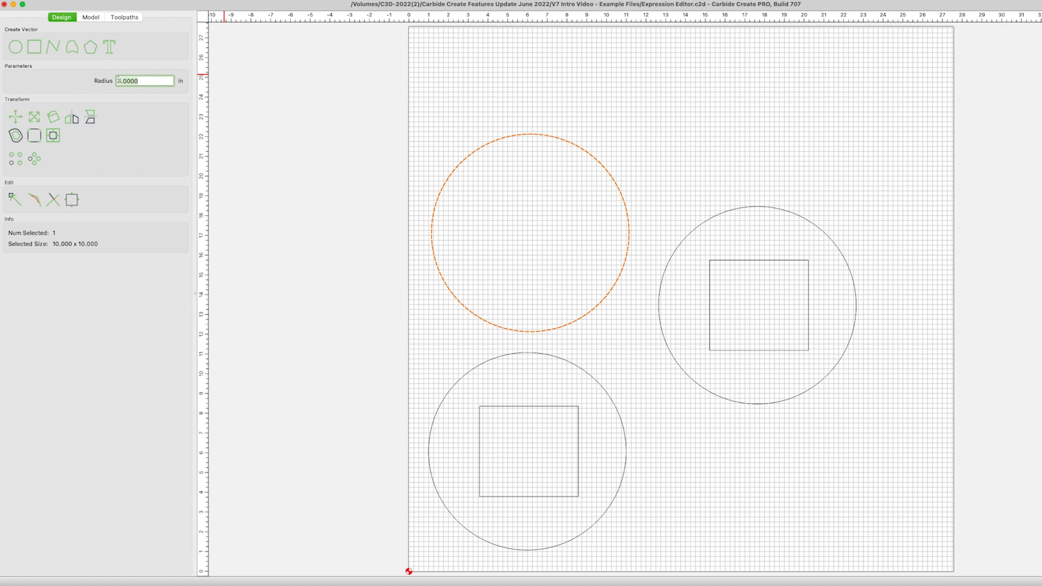
- Try radius values 0.5906 and 107, then set the upper-left circle to 90mm (1.7717 in)
text(0.5906)
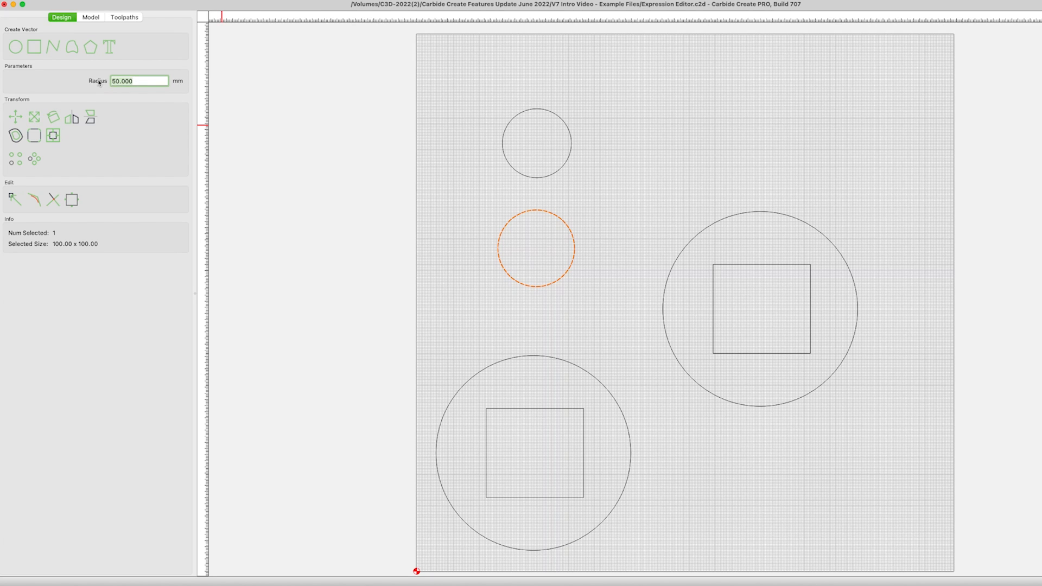
text(107)
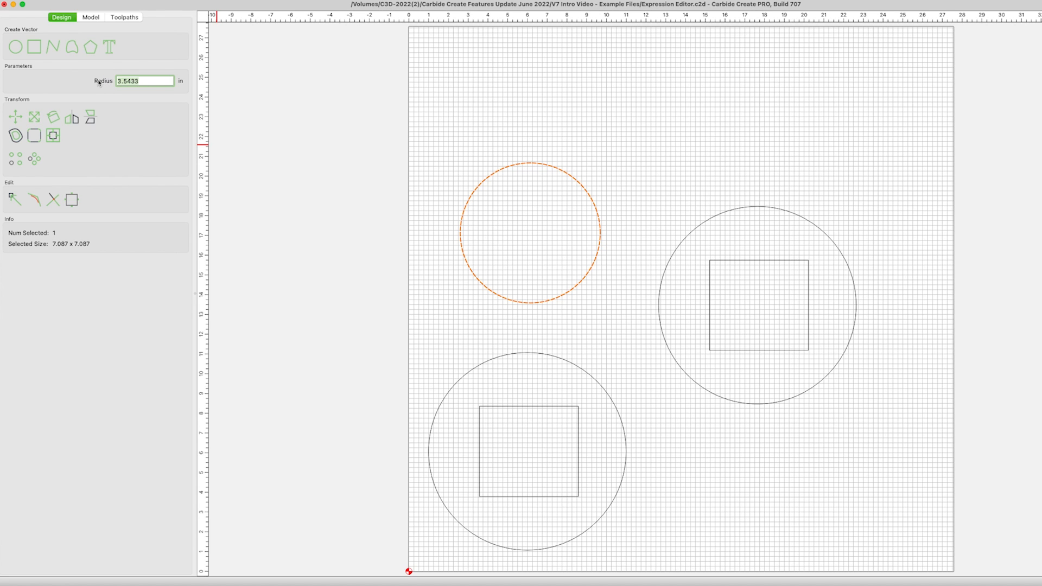
text(90mm)
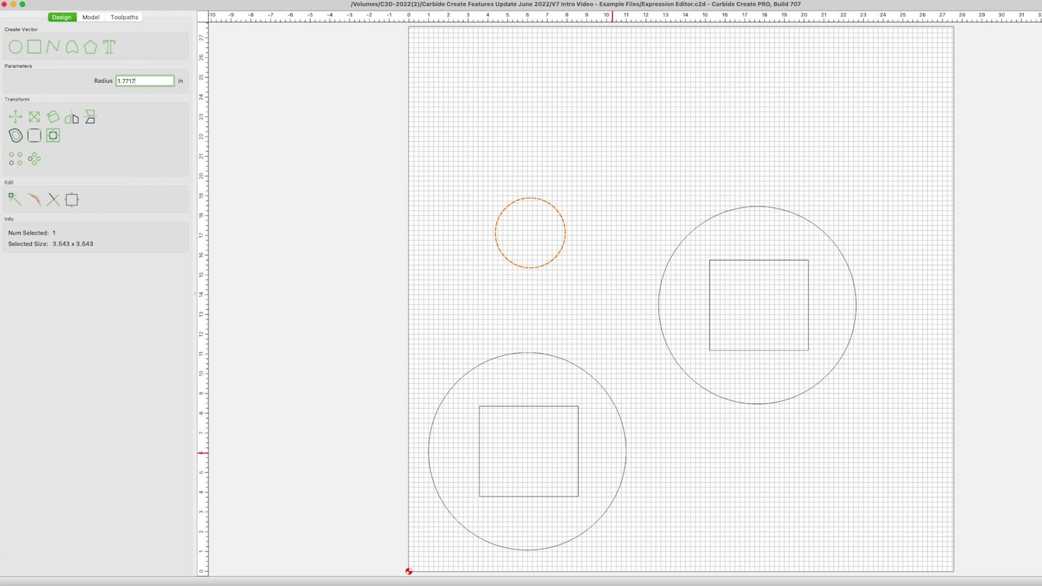
click(124, 17)
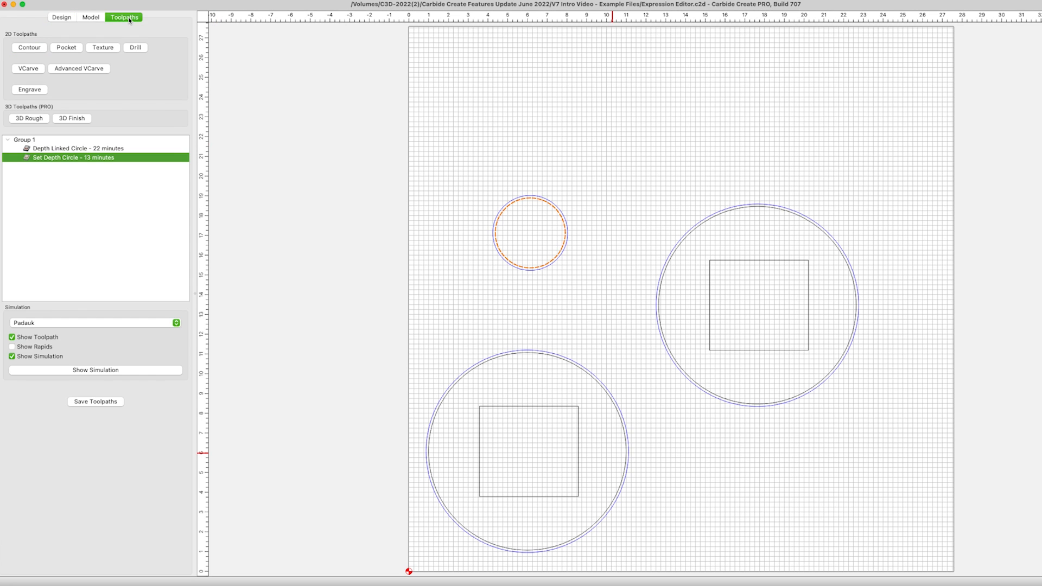
- Edit Depth Linked Circle's depth and tabs to match 13 minutes, then simulate both rings
click(77, 148)
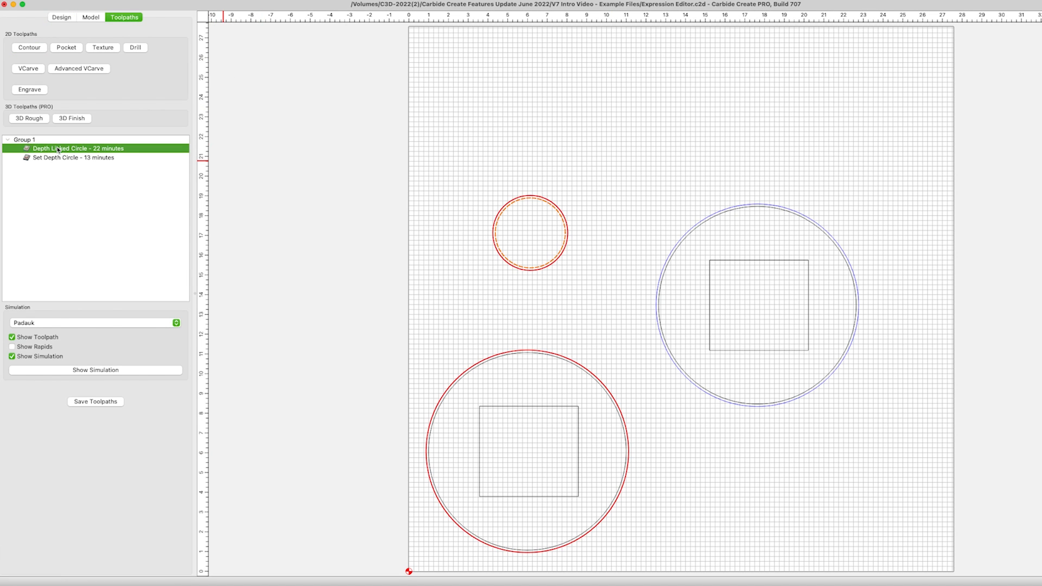
double_click(77, 148)
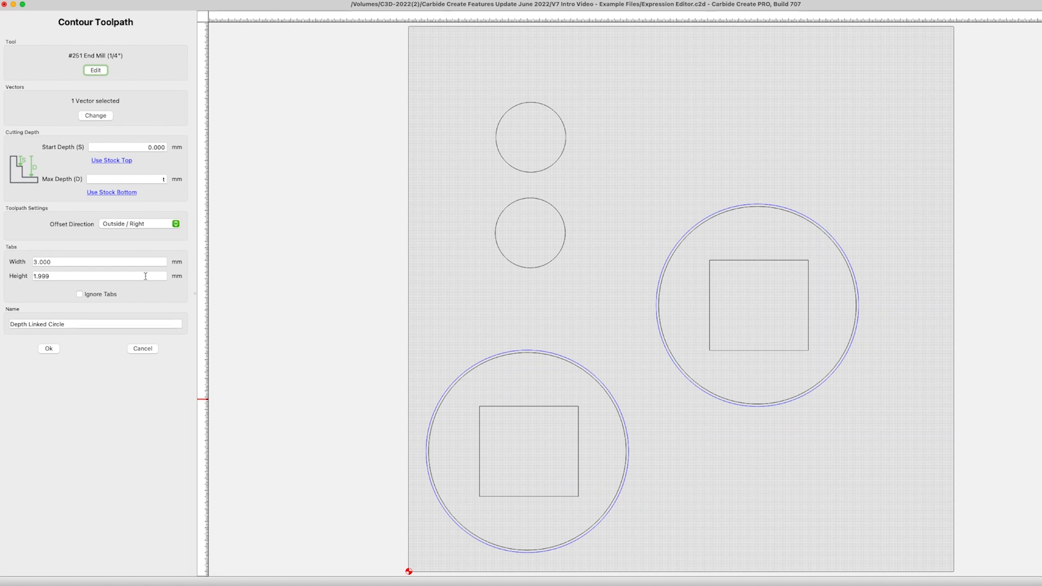
click(48, 349)
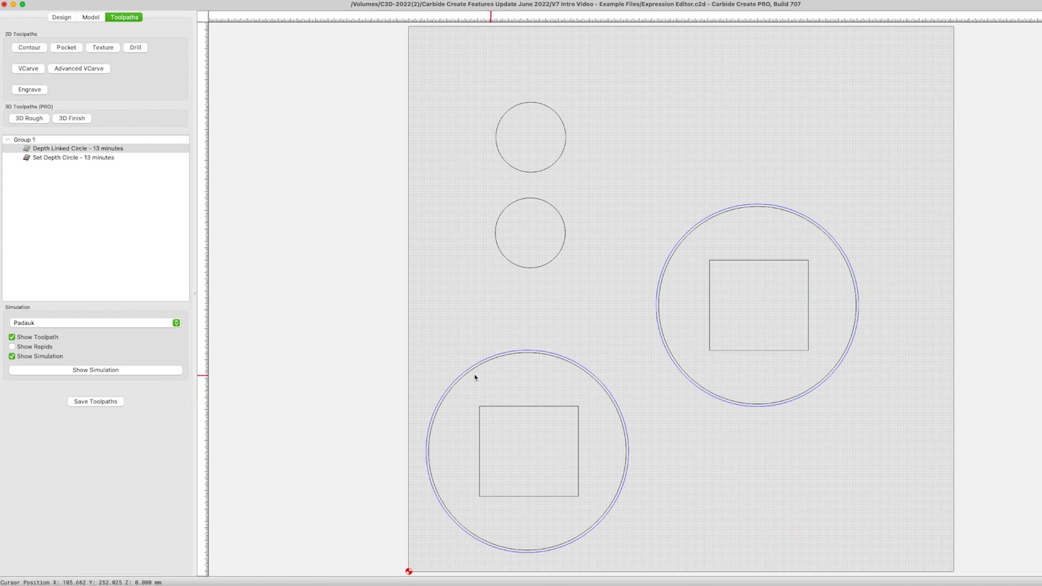
click(95, 370)
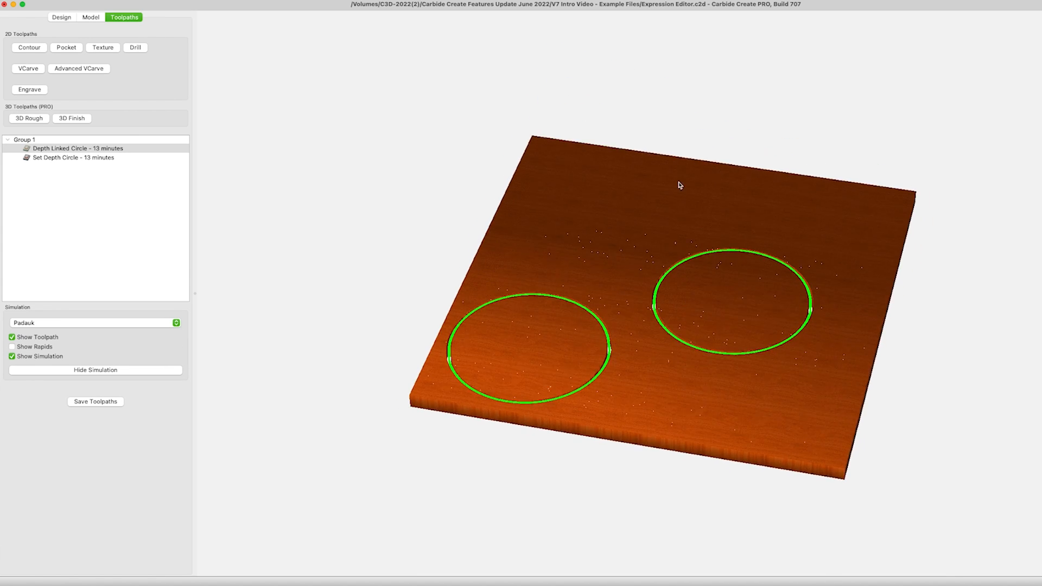
click(60, 17)
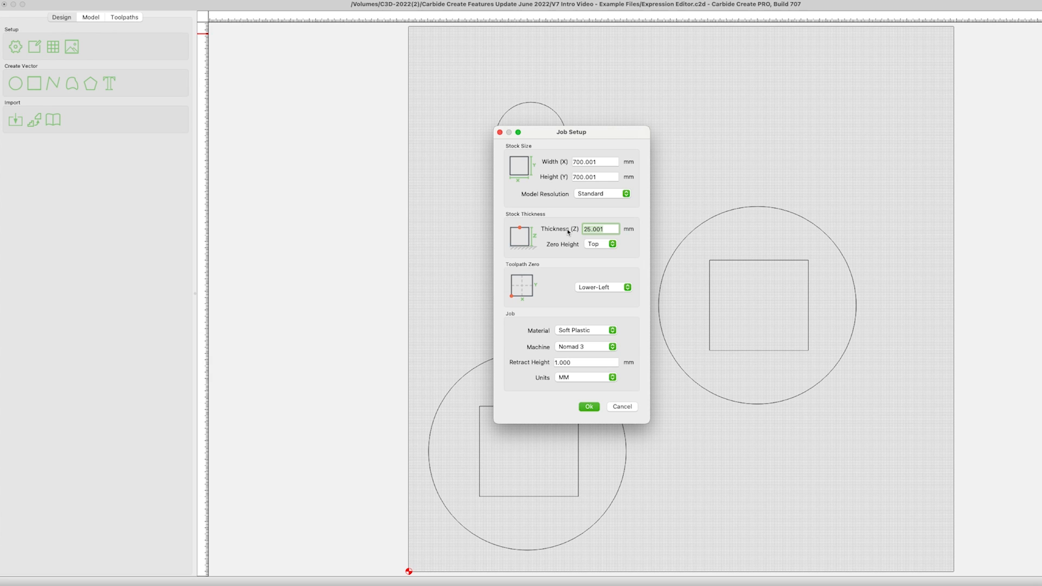
- Set stock thickness to 30 mm and re-simulate the Depth Linked Circle toolpath
text(30)
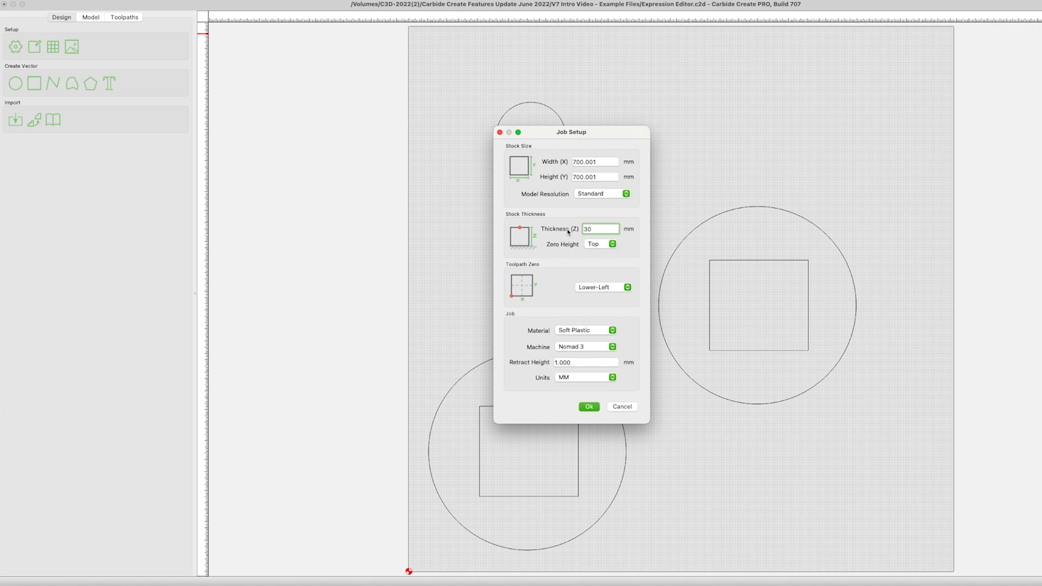
click(587, 406)
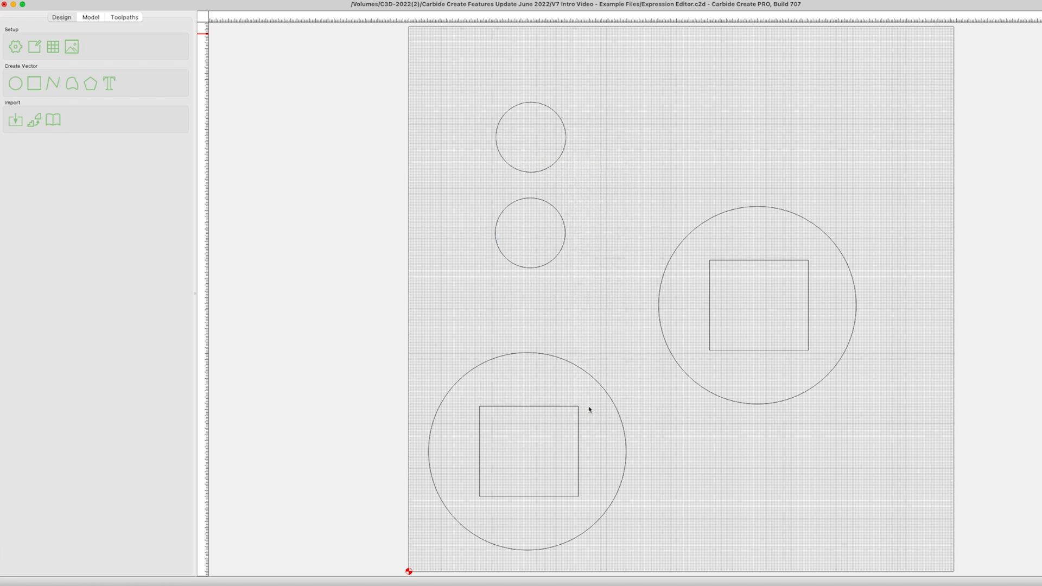
click(123, 17)
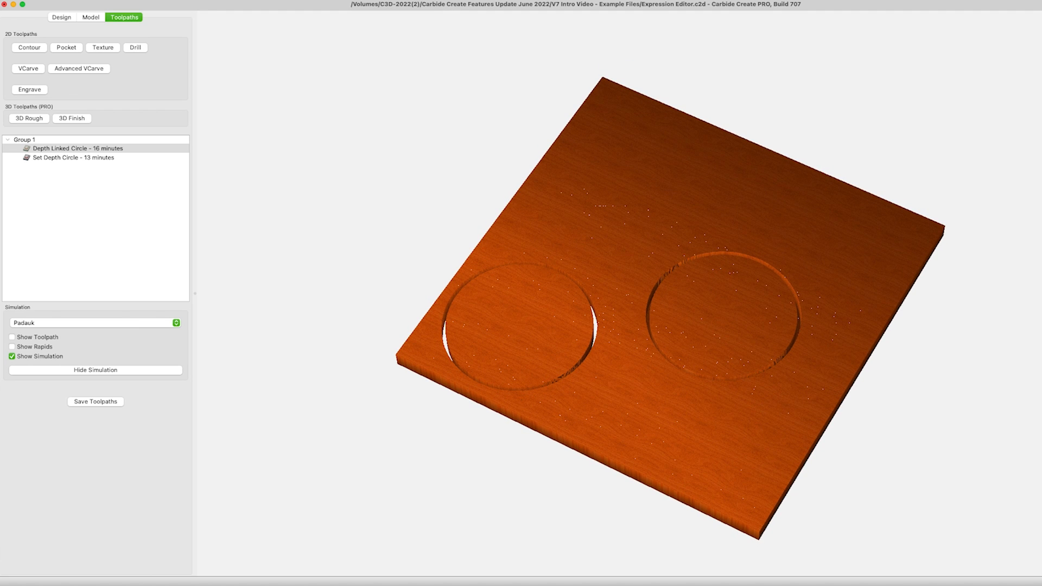
double_click(76, 149)
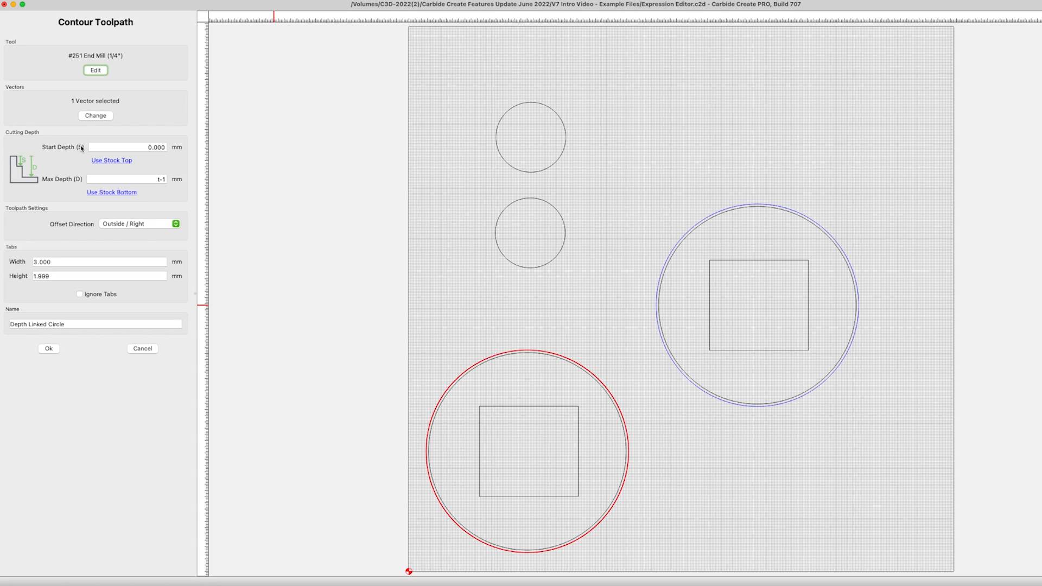
click(127, 179)
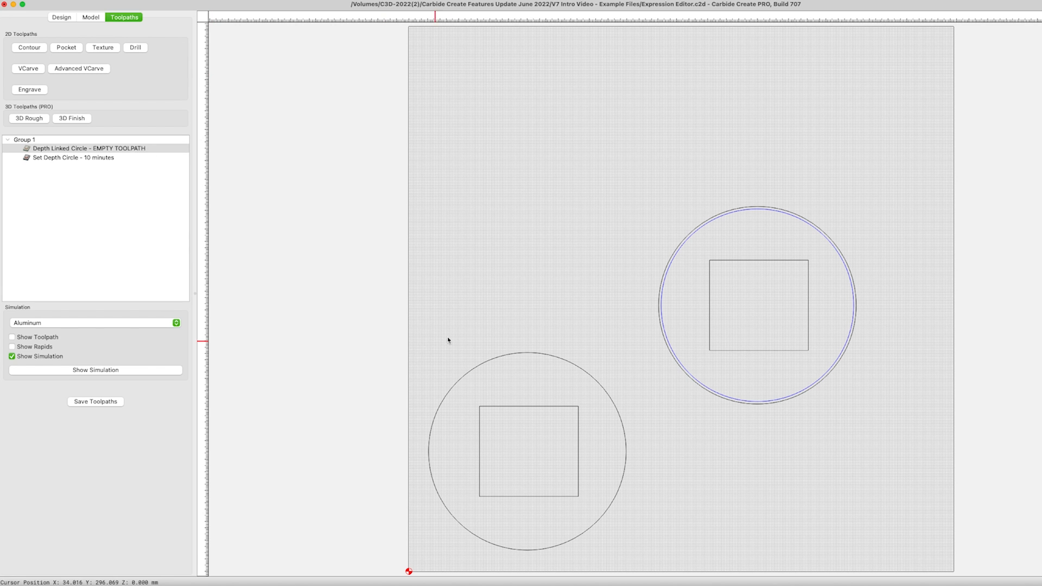
click(95, 370)
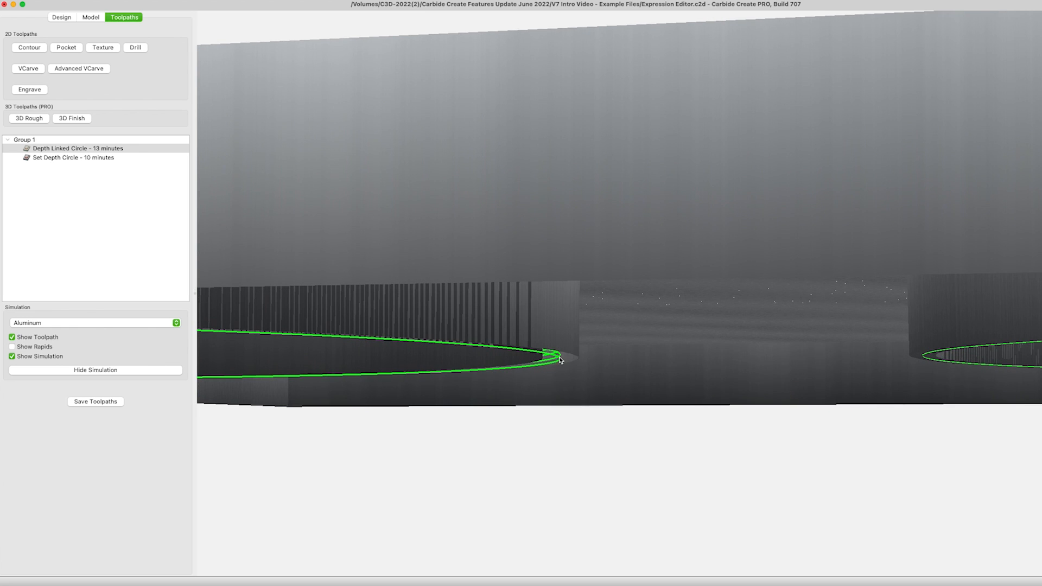
- Pocket the small lower circle with a 2mm tool to Max Depth t-2 and simulate
click(66, 47)
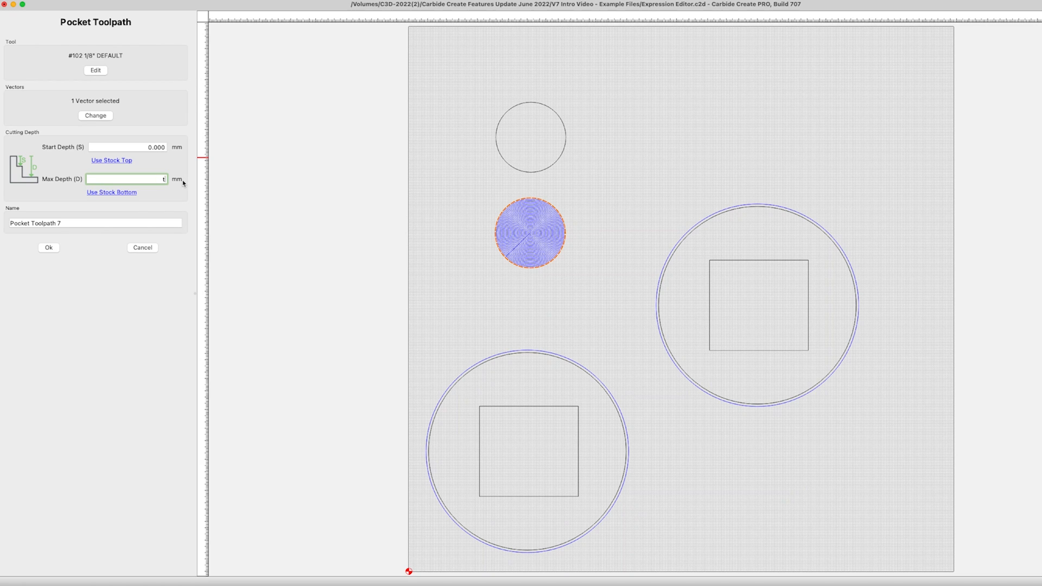
text(-2)
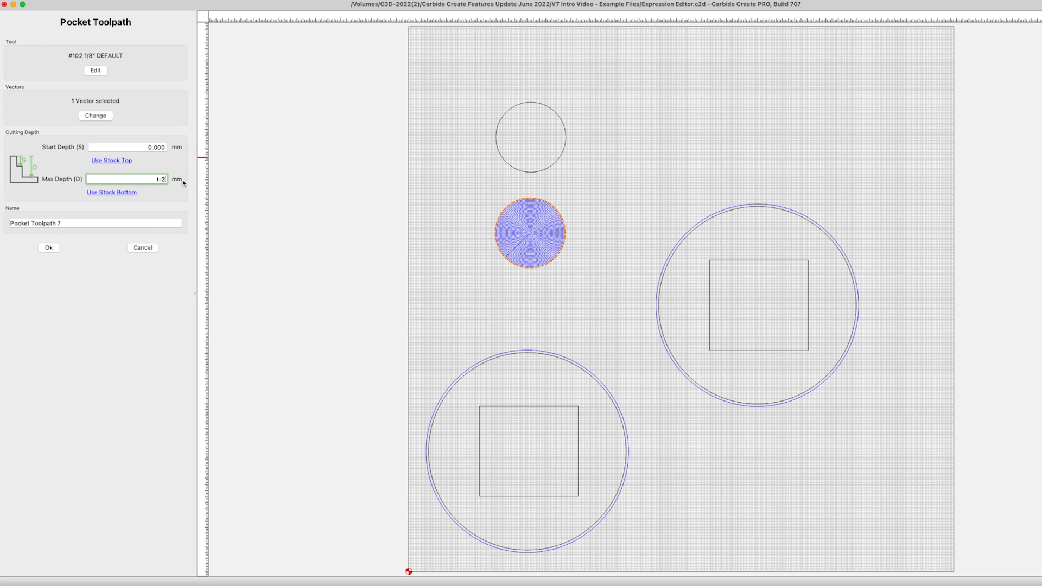
click(48, 248)
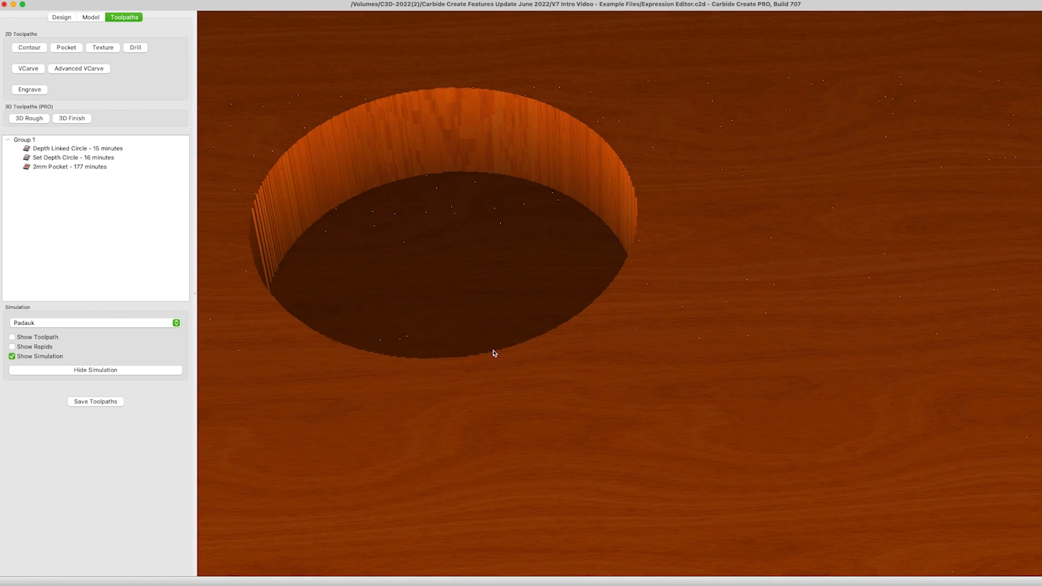
drag(494, 354, 486, 380)
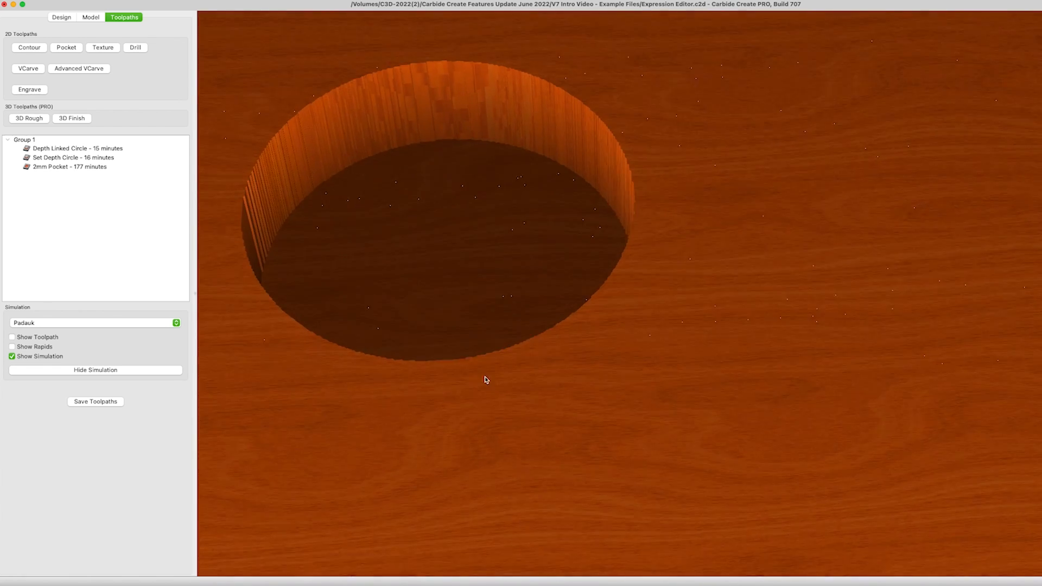
click(62, 17)
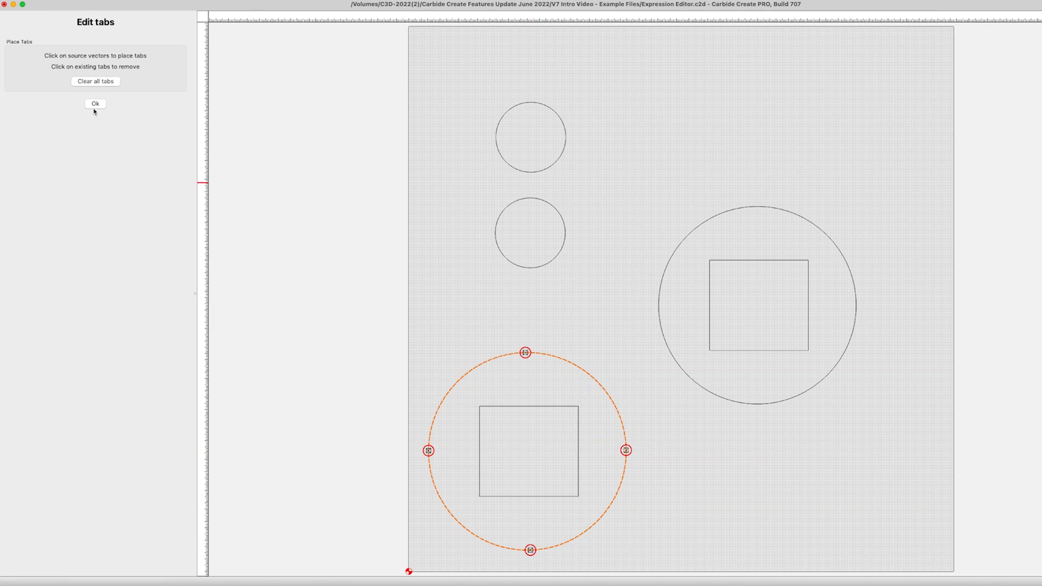
- Add tabs to the large and small circles, then move the lower circle's top node
click(95, 103)
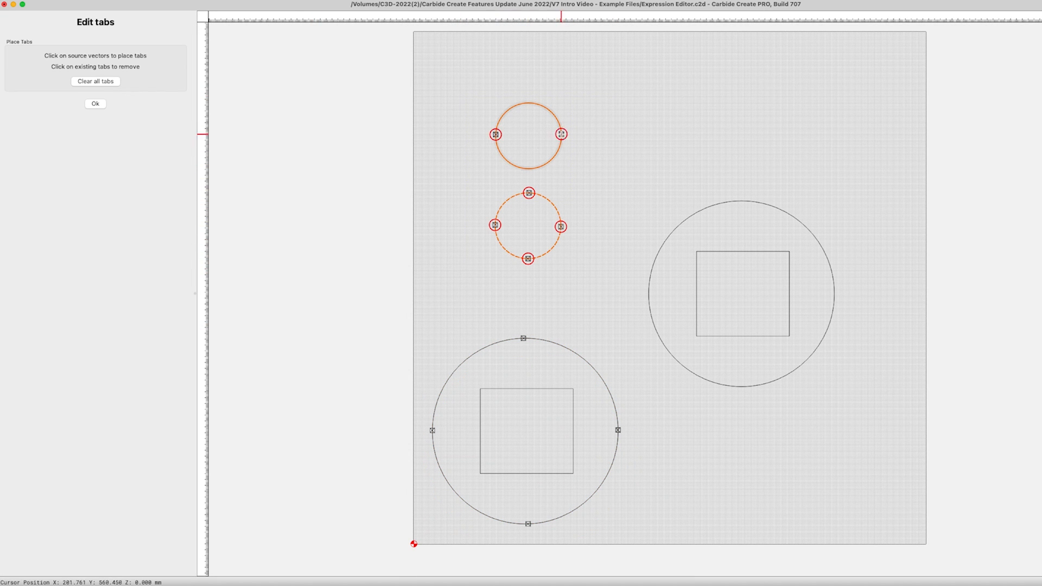
click(95, 104)
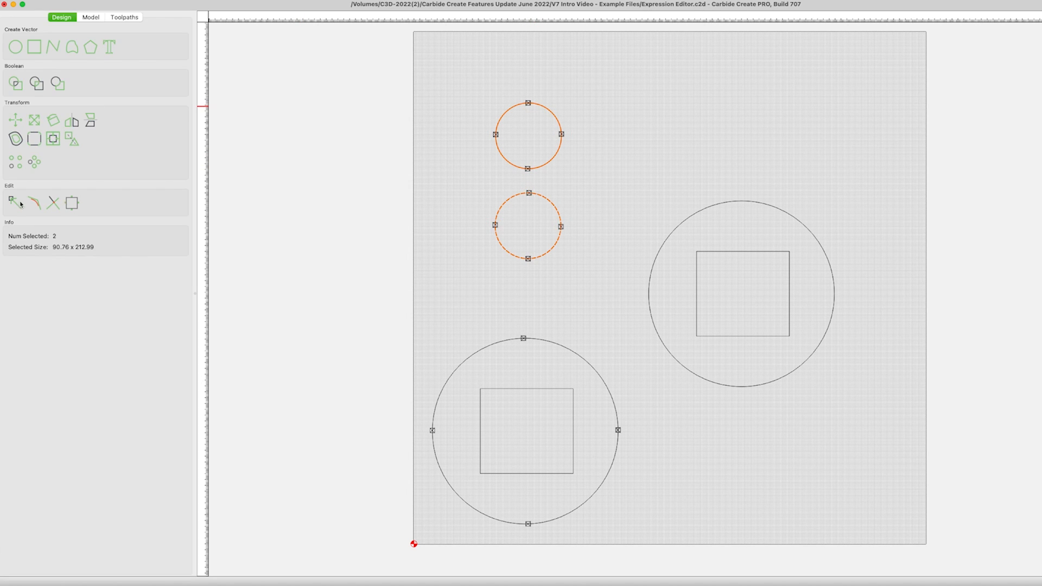
click(14, 203)
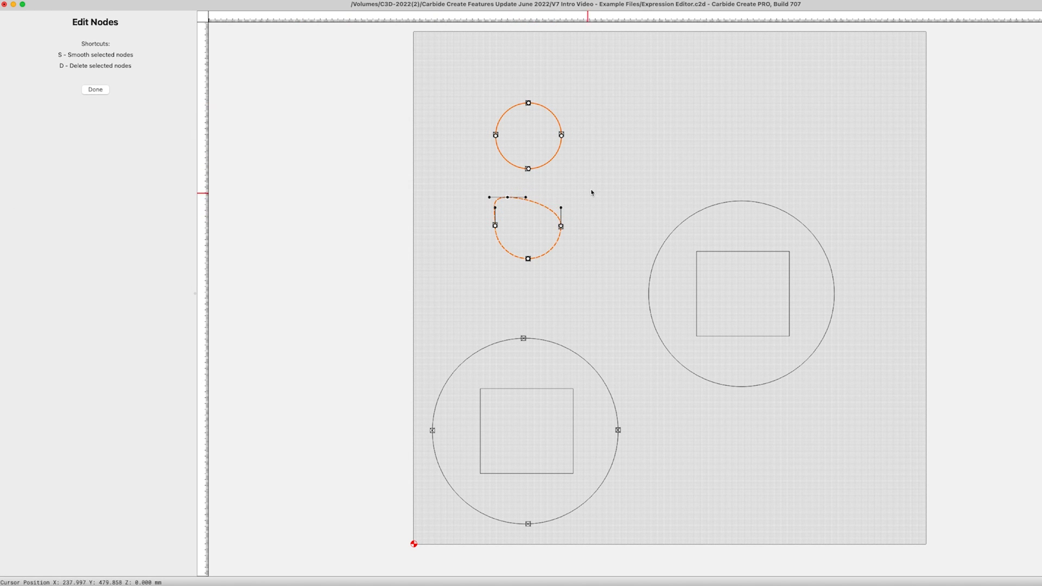
click(95, 89)
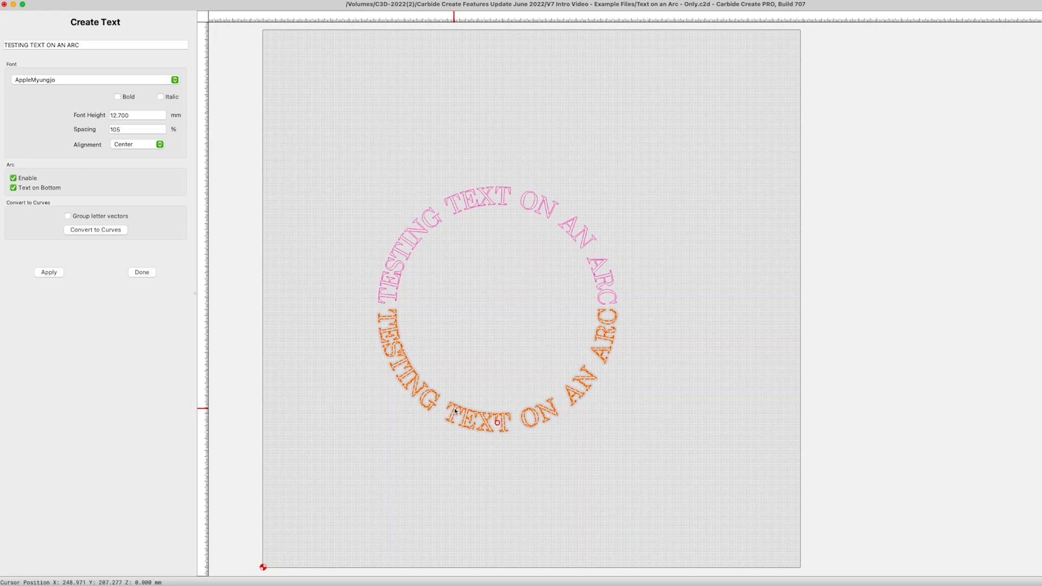
- Curve 'Now is the time for Signs', 10 mm tall, along a smaller inner arc
text(Now is the time for Signs)
text(7)
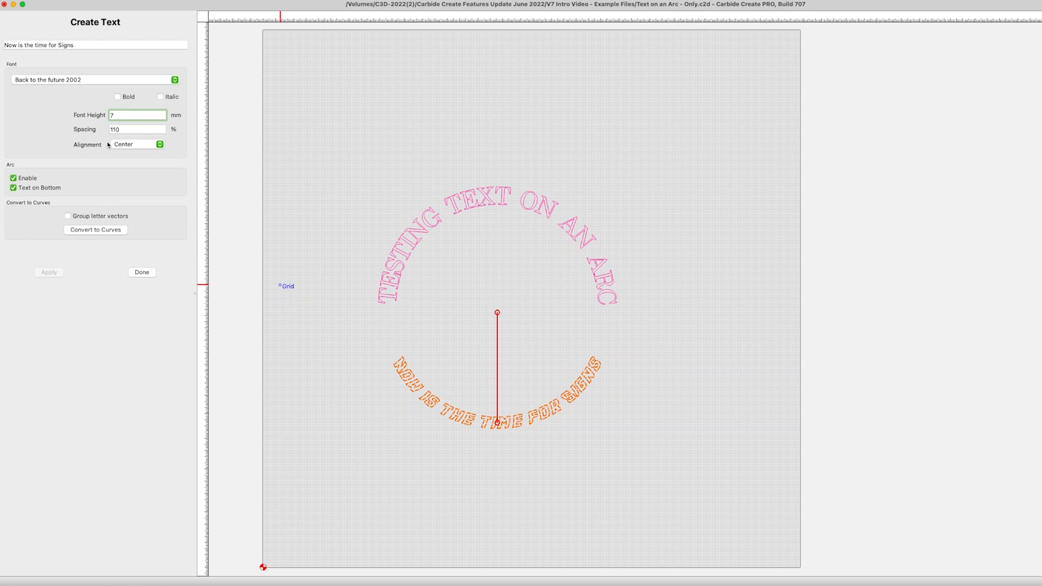
text(10)
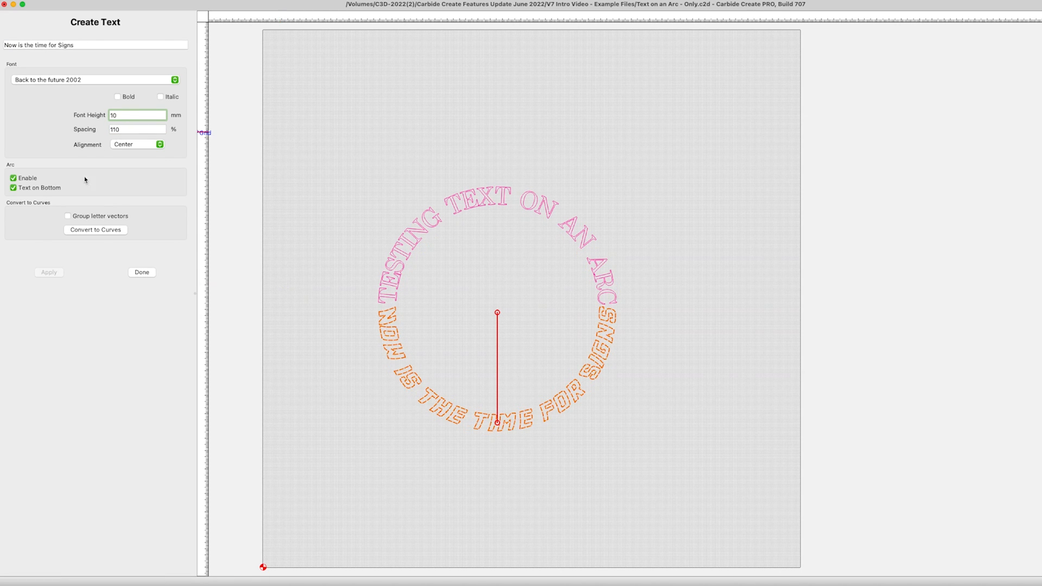
click(13, 187)
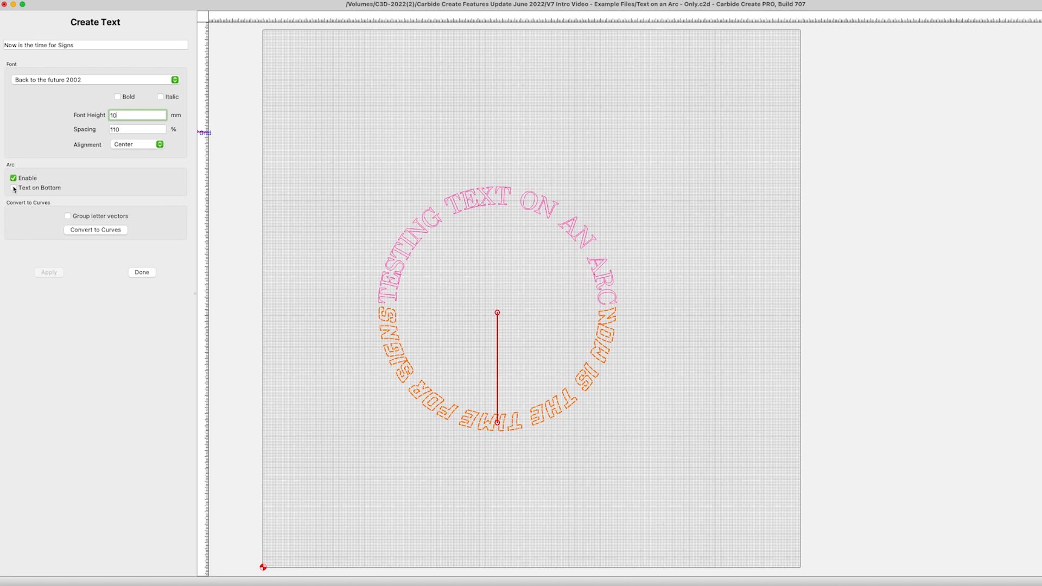
click(12, 188)
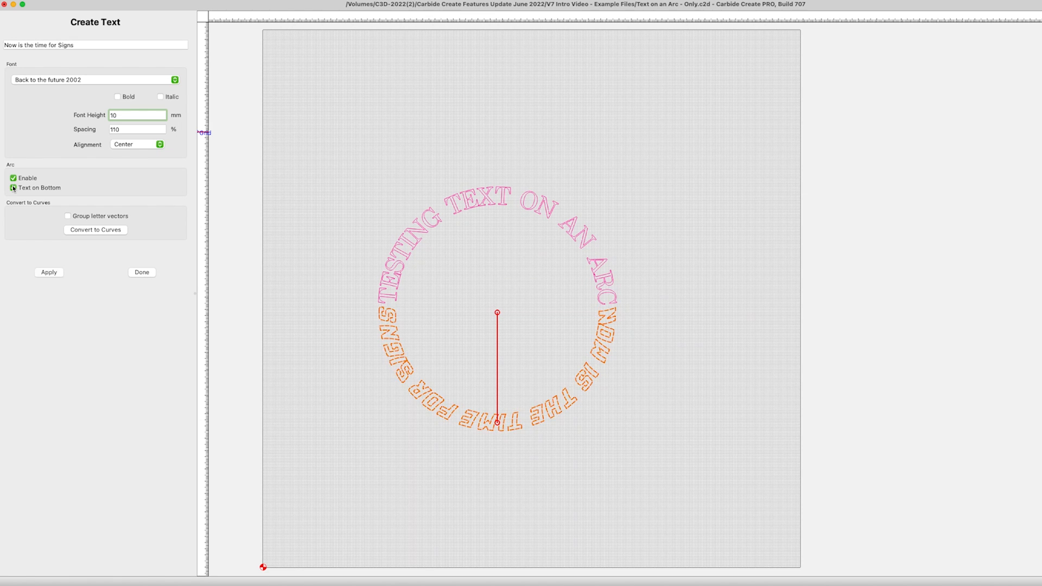
click(13, 187)
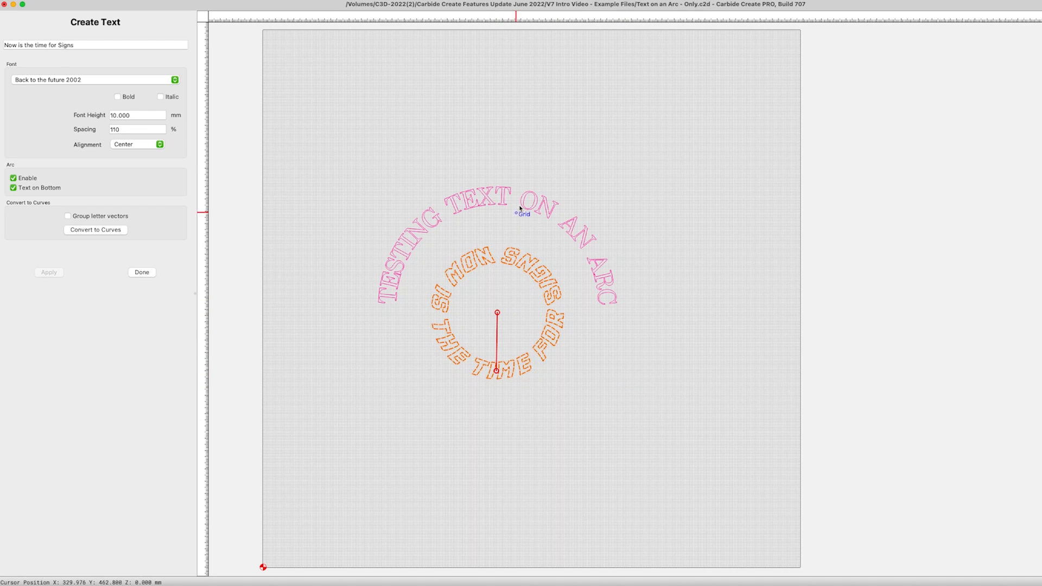
click(142, 272)
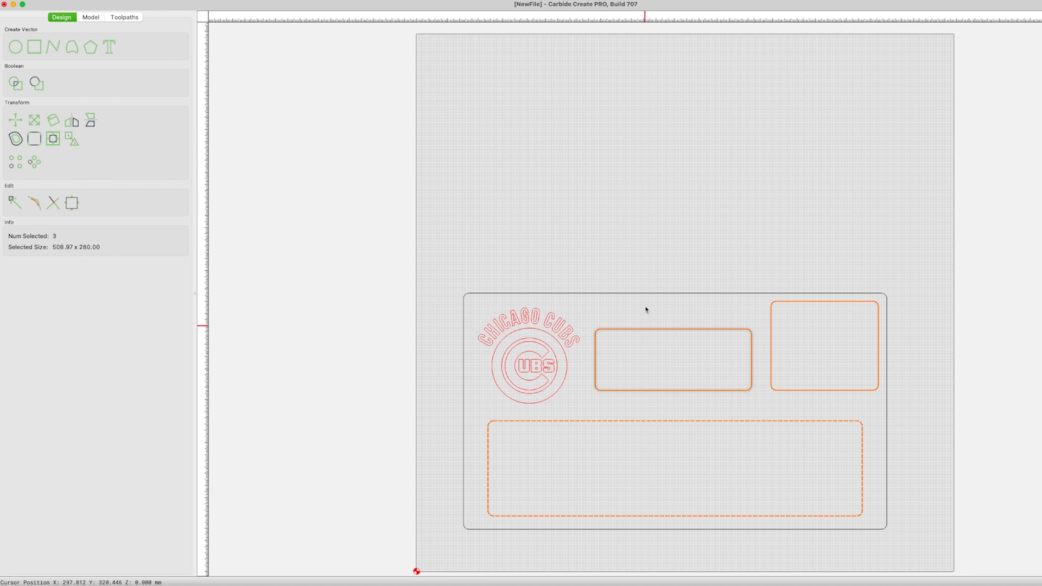
- Create an advanced V-carve toolpath selecting vectors by the Logo layer
click(124, 17)
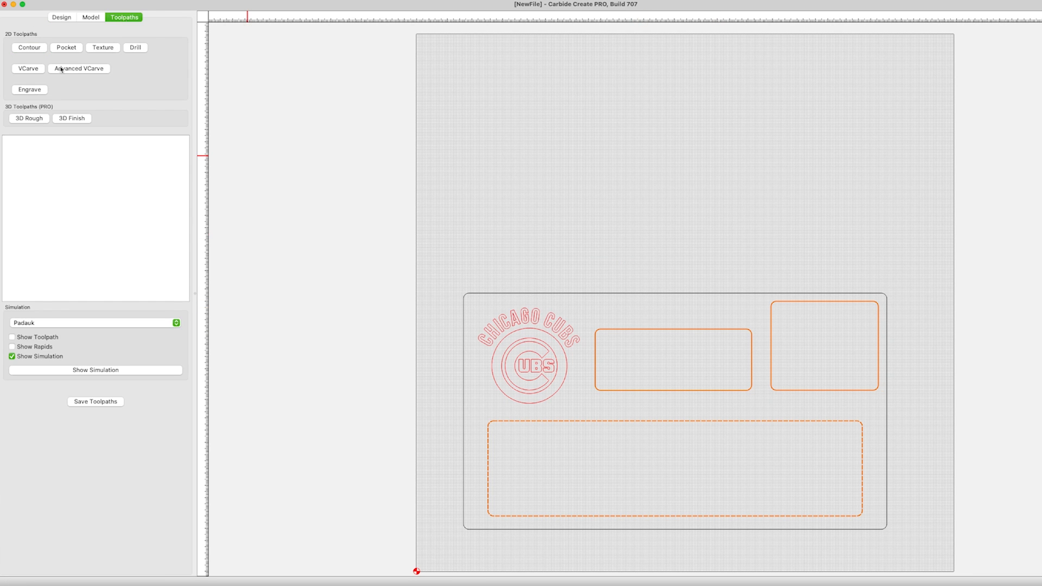
click(78, 68)
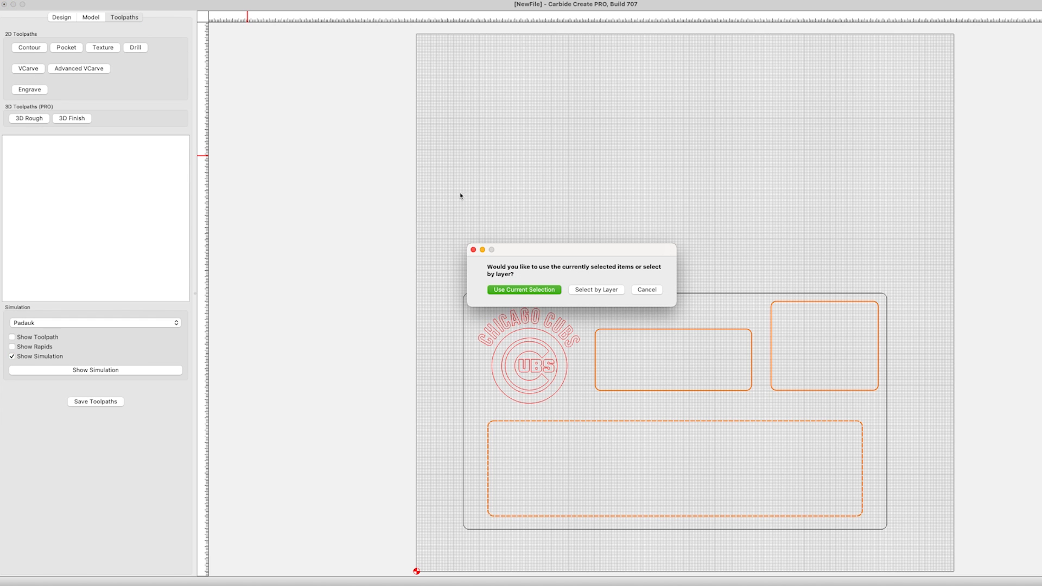
click(595, 290)
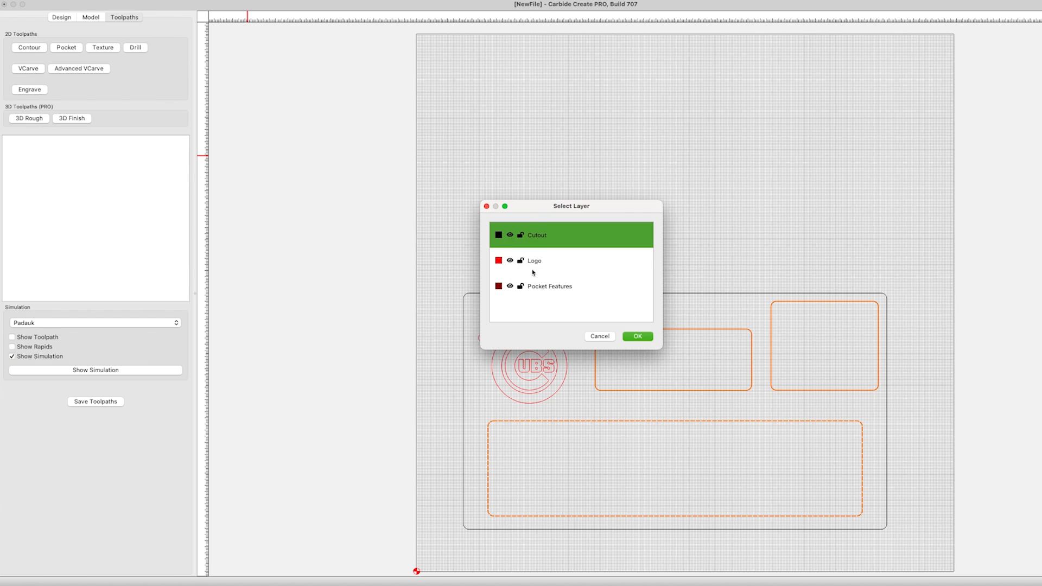
click(636, 335)
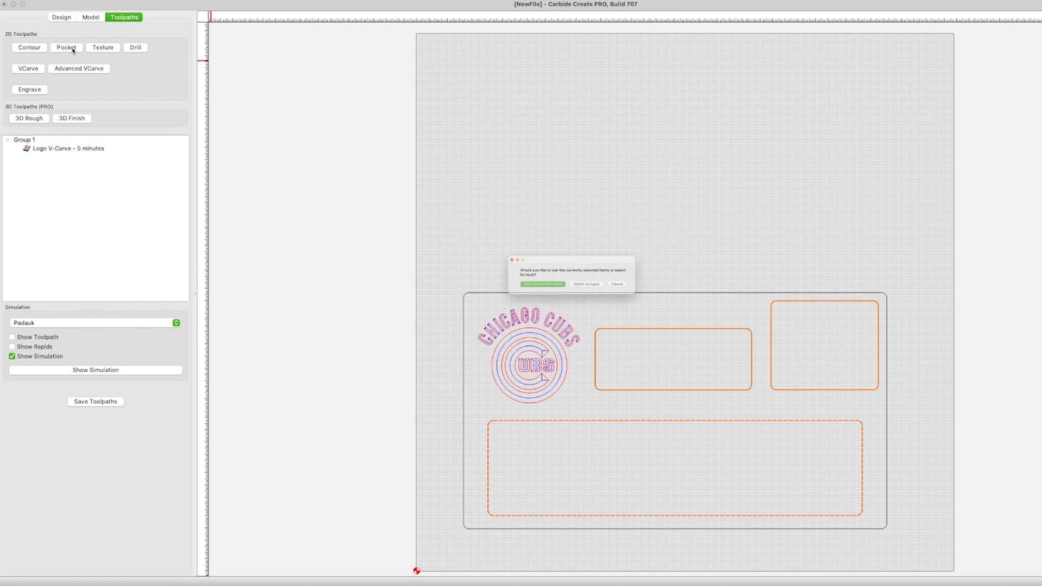
- Add a 2.5 mm pocket on Pocket Features and a Cutout contour, then return to the design
click(542, 284)
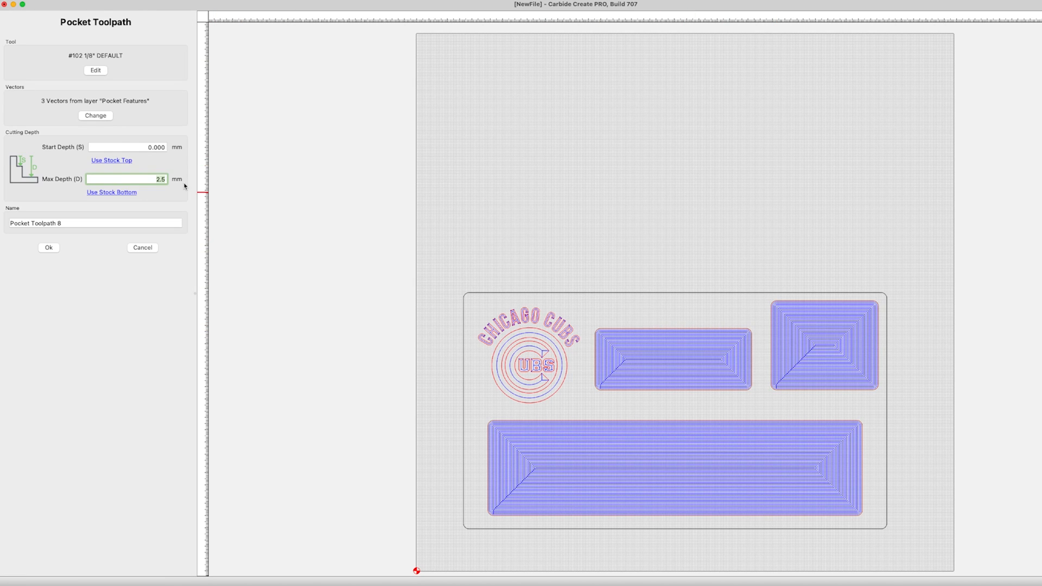
click(126, 178)
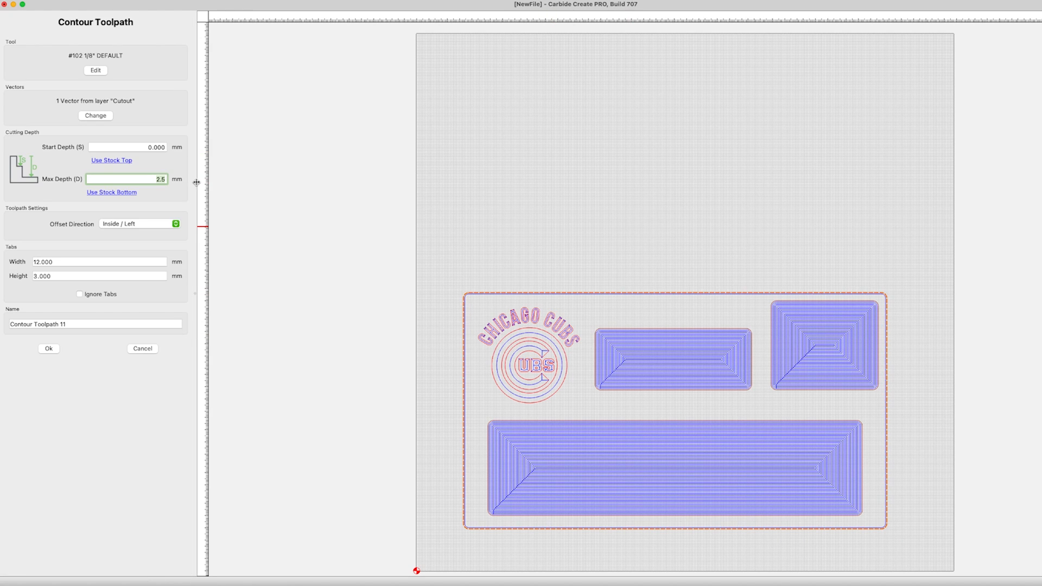
click(48, 348)
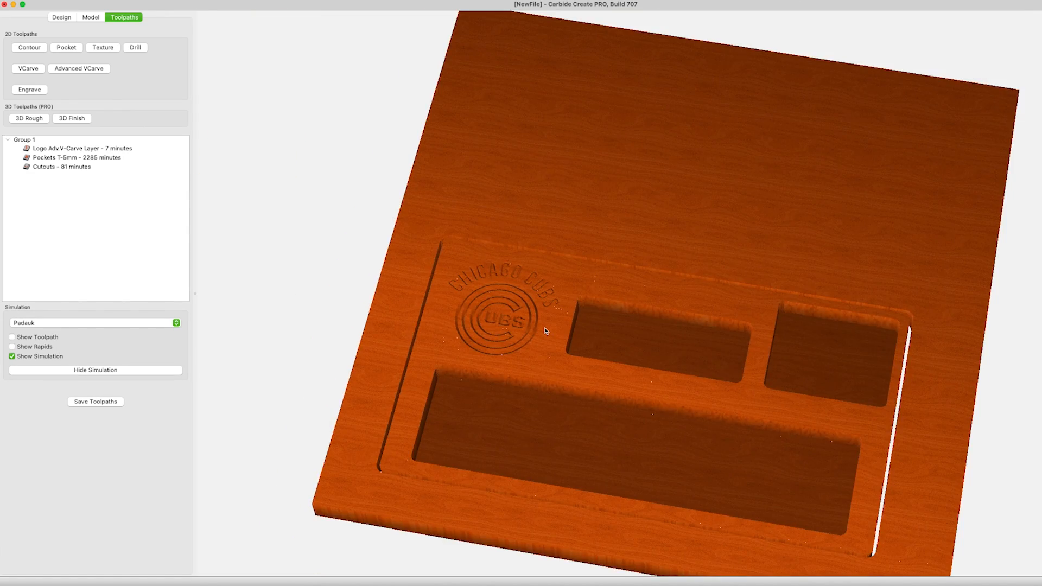
click(60, 17)
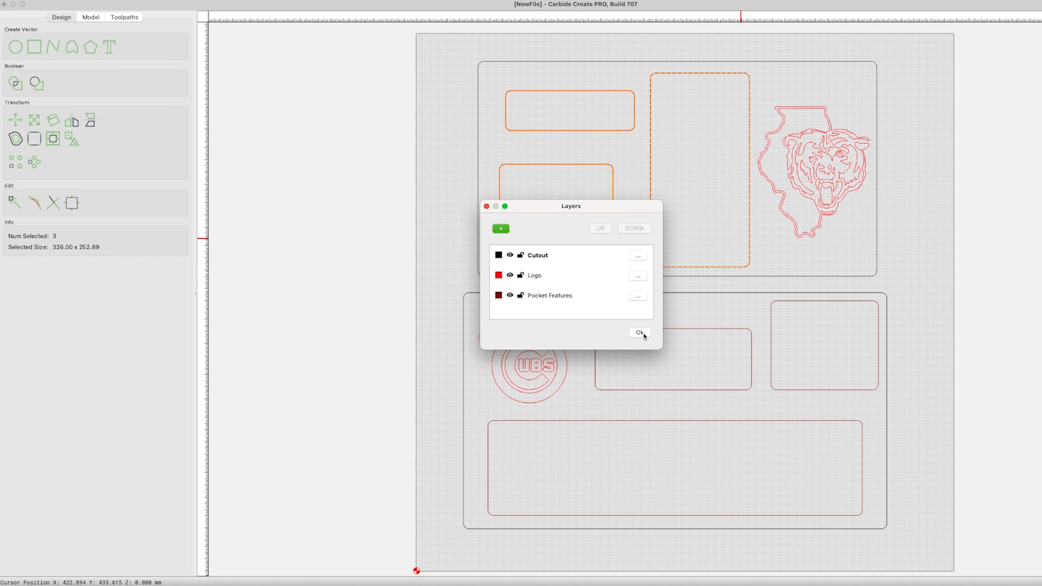
click(639, 333)
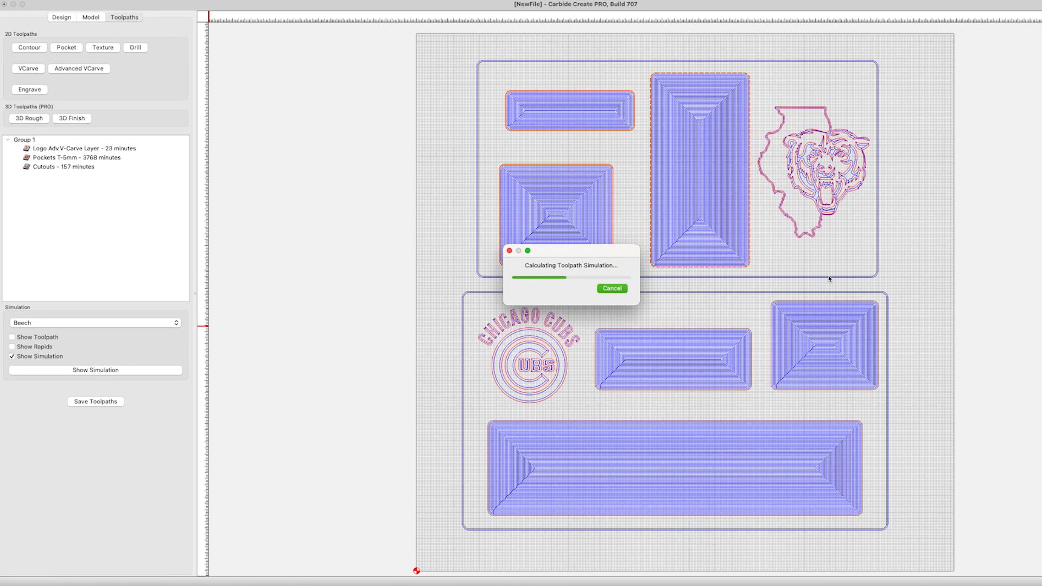